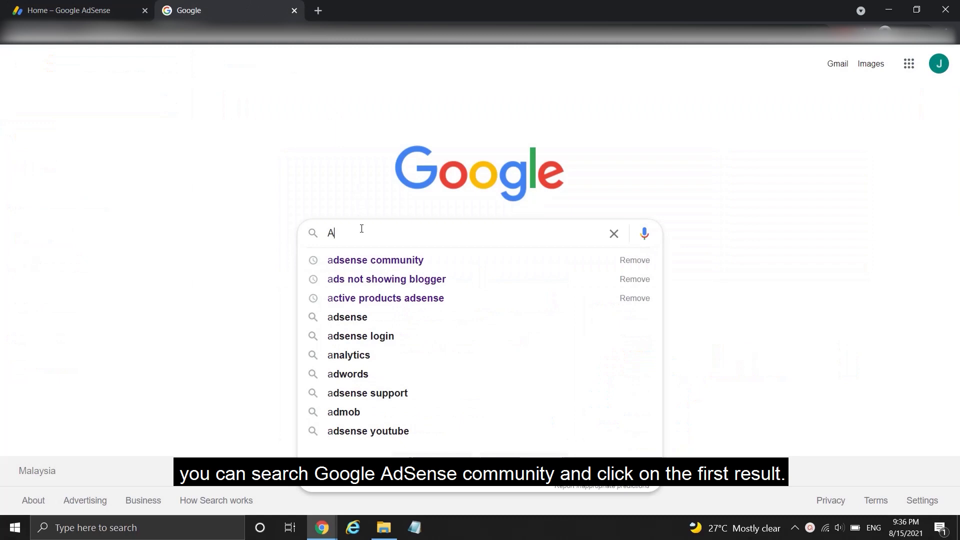
- Search Google for 'adsense community' and open the Google AdSense Community result
click(374, 259)
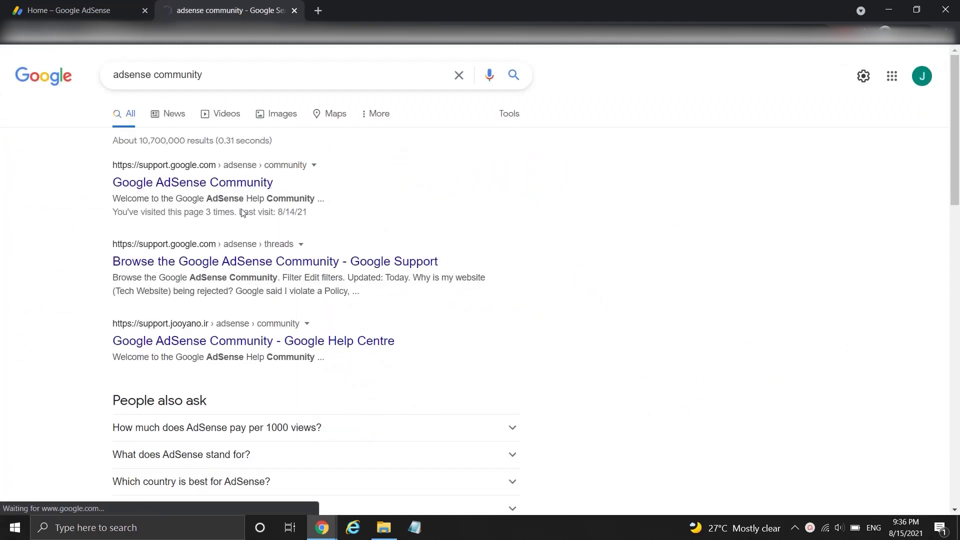
click(192, 182)
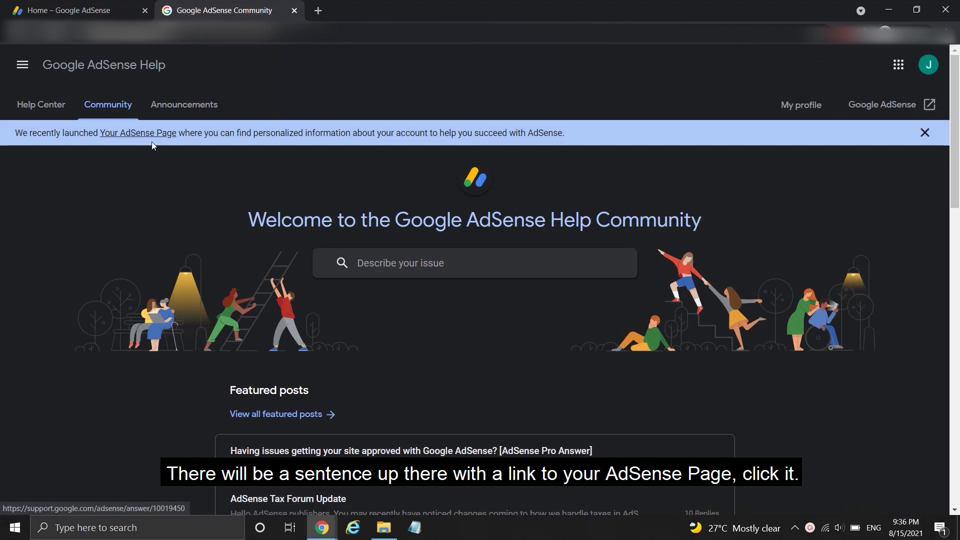
mouse_move(155, 135)
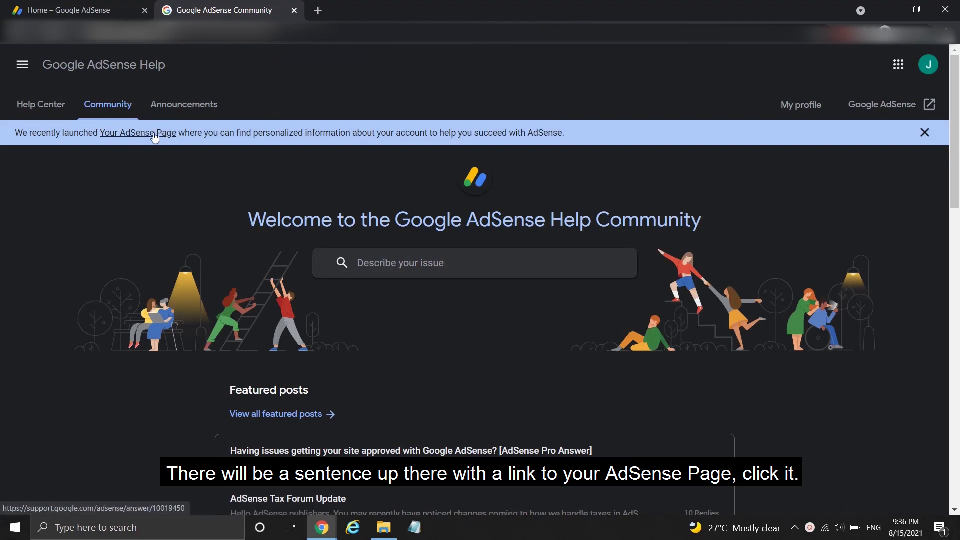
- Open Your AdSense Page from the Community banner to view the pending PIN status
click(137, 133)
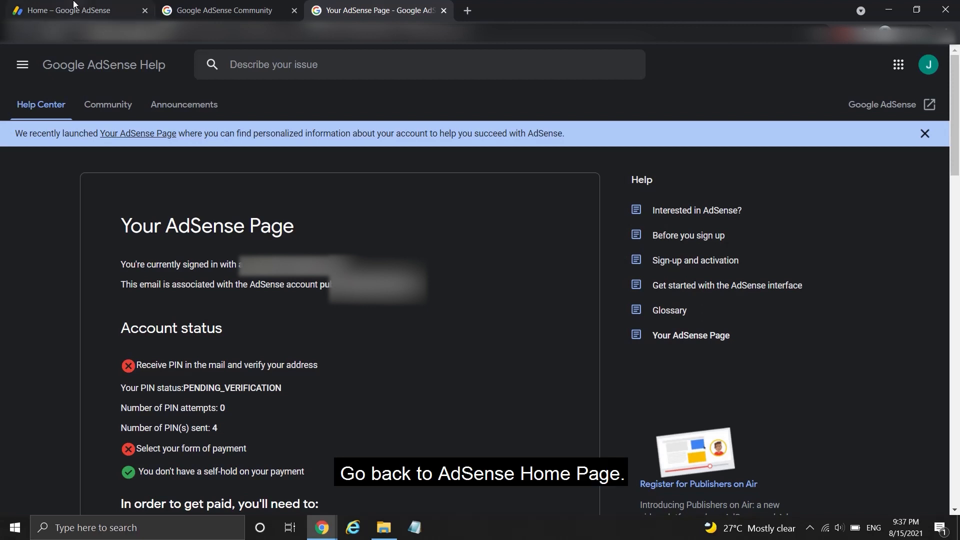
- From the payment hold warning's 'Learn more' page, open the PIN troubleshooter
click(70, 10)
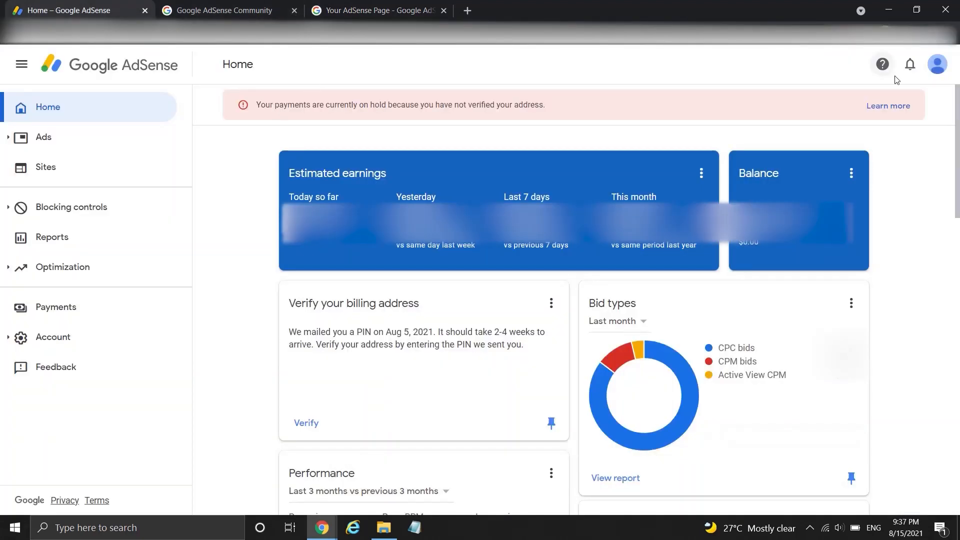
mouse_move(888, 106)
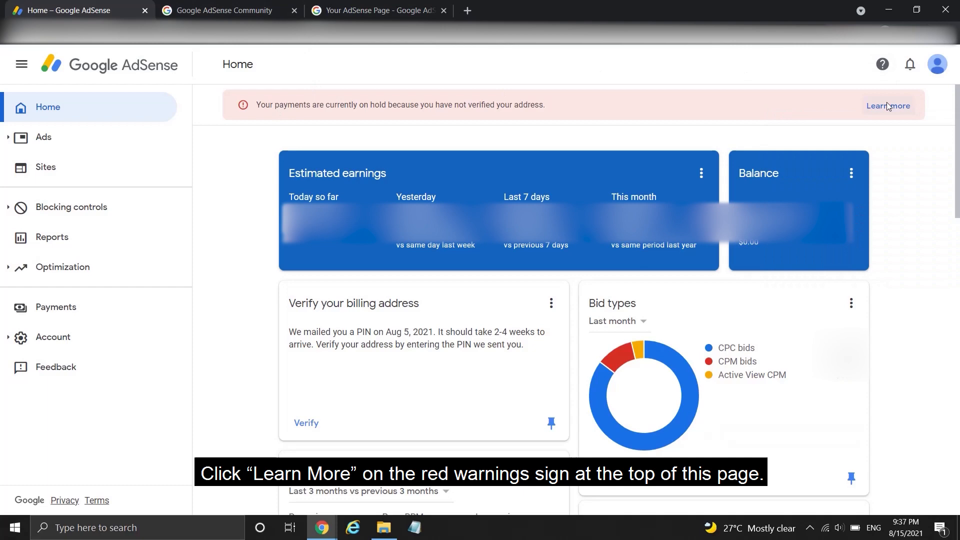
click(887, 106)
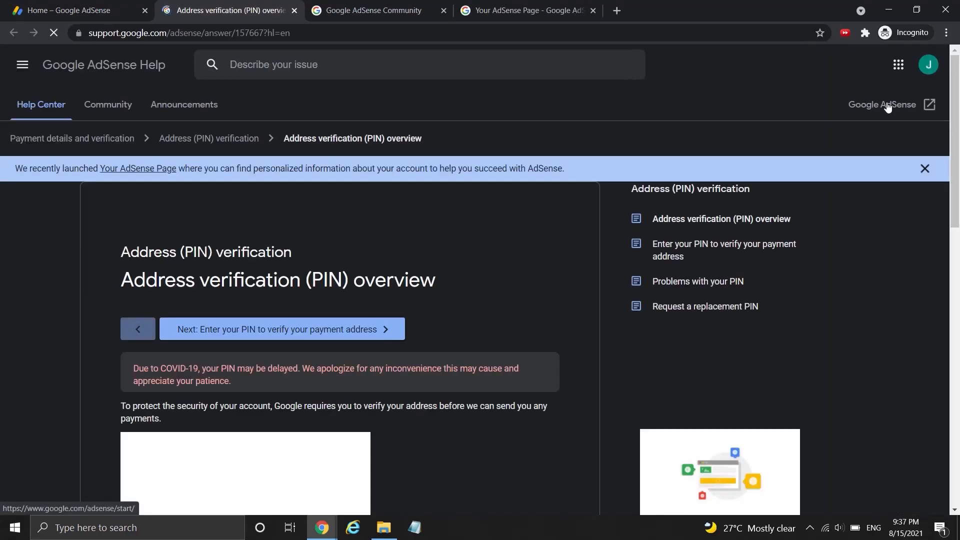
scroll(down, 3)
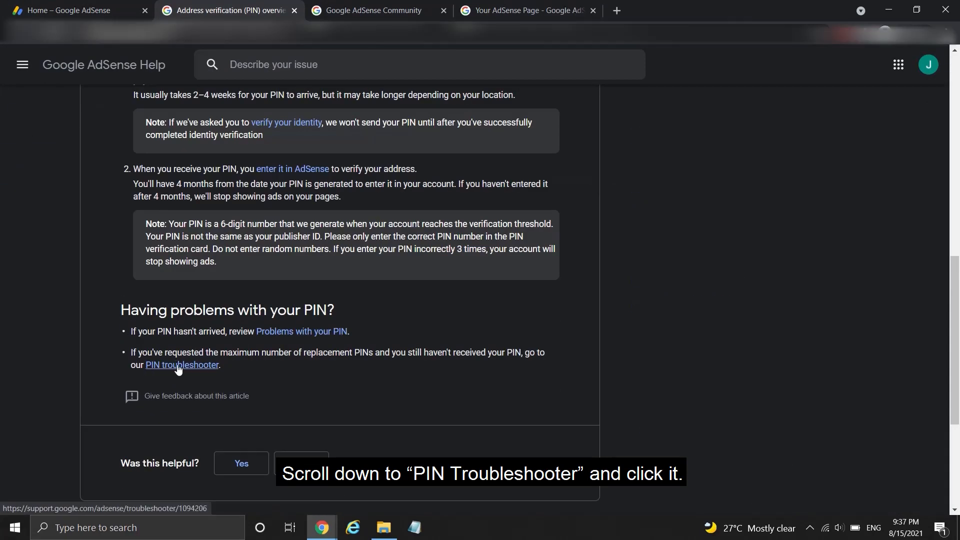
click(182, 364)
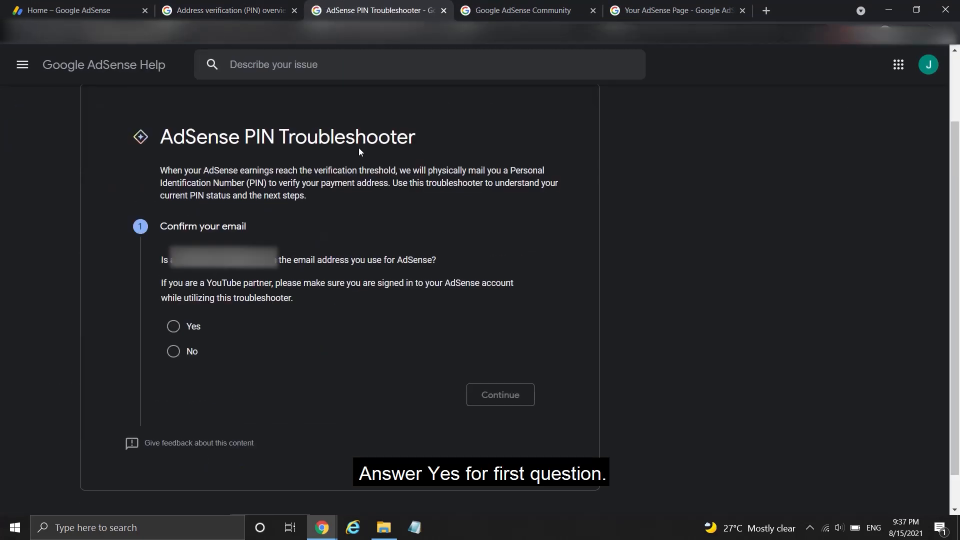
- Answer the troubleshooter with email confirmed and PIN not received, then follow the contact form link
click(174, 327)
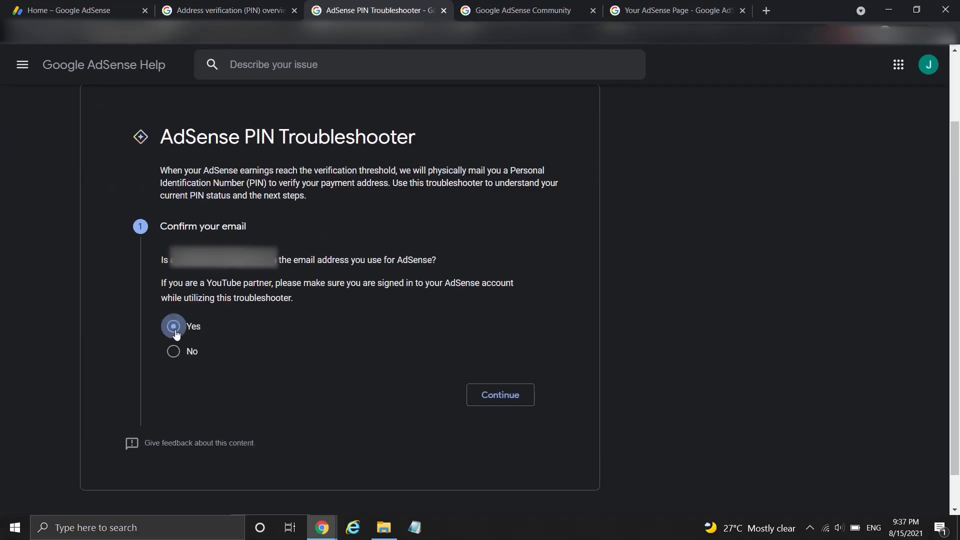
click(499, 395)
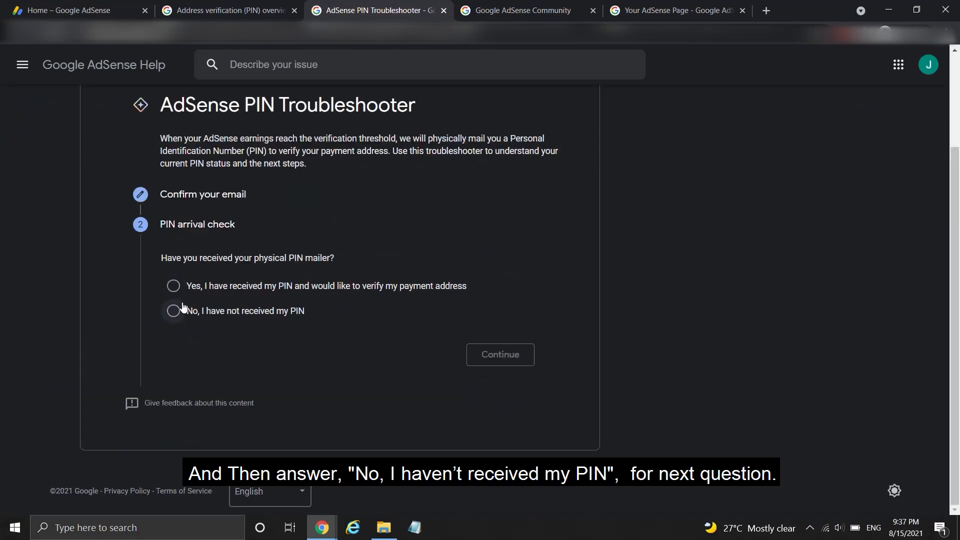
click(174, 311)
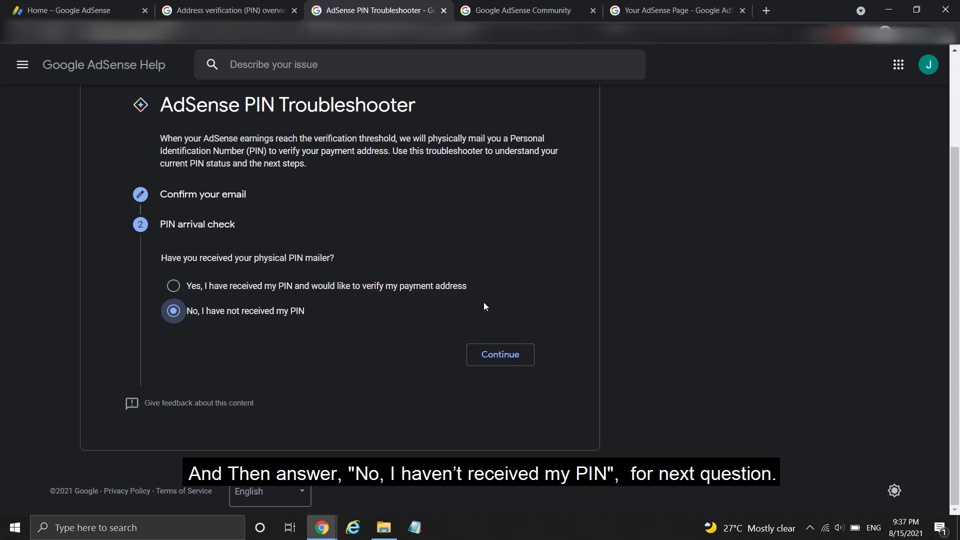
click(500, 354)
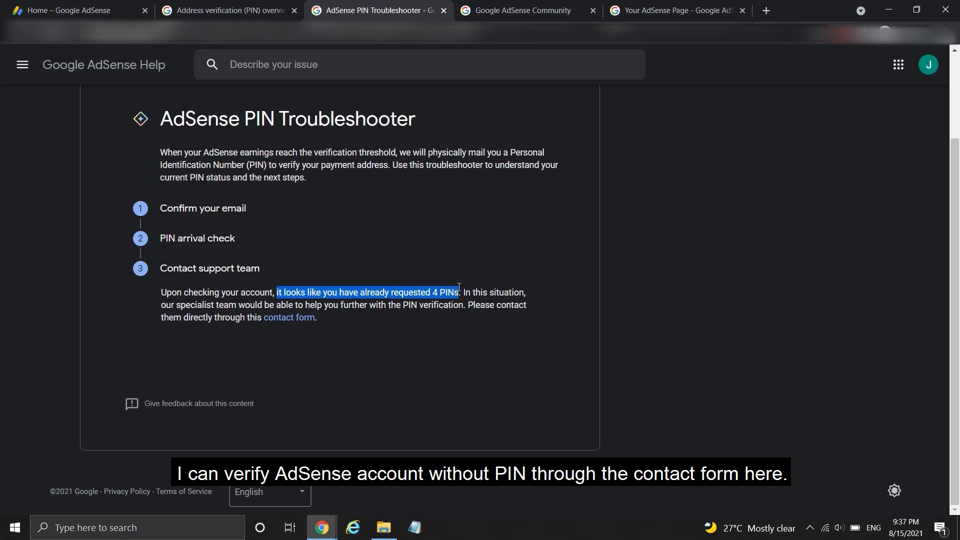
click(288, 317)
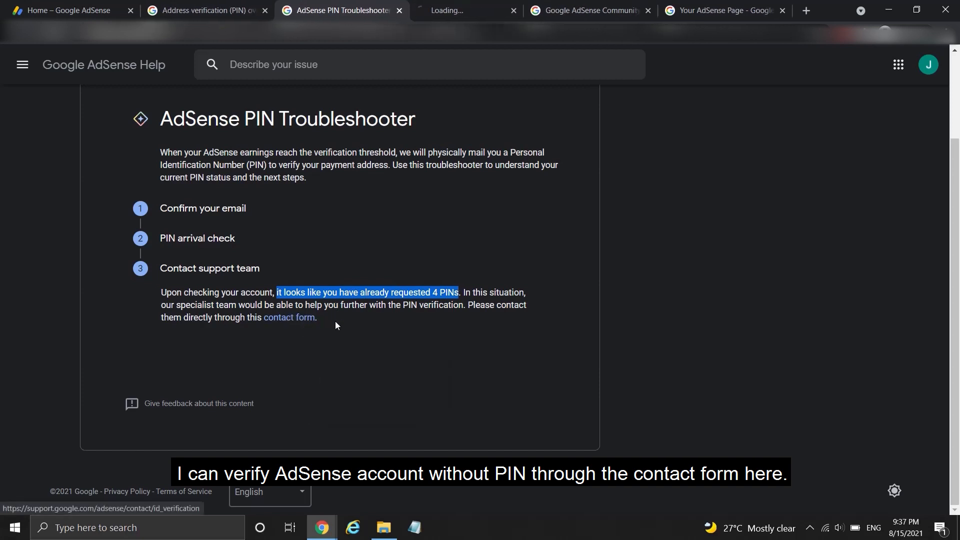
- Enter the name and the publisher ID copied from Your AdSense Page
click(288, 317)
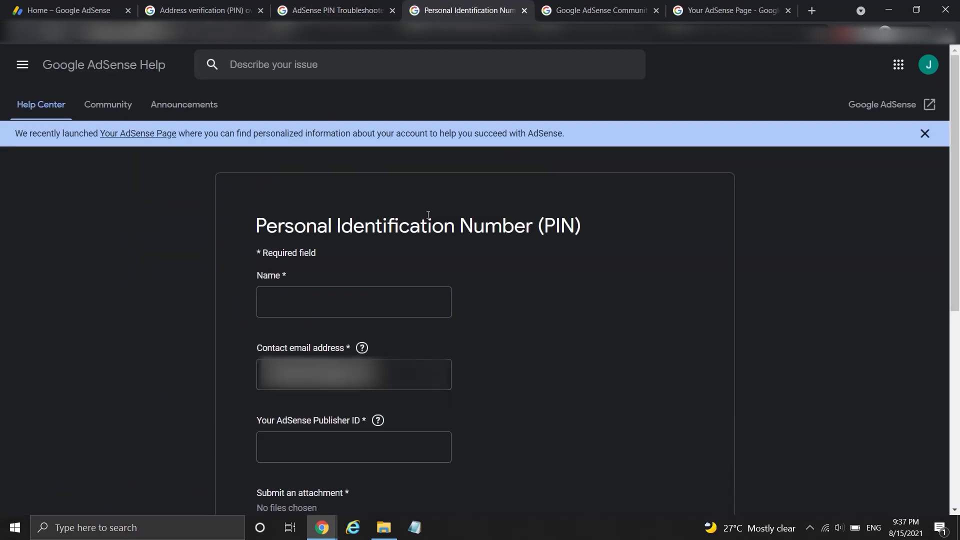
scroll(down, 3)
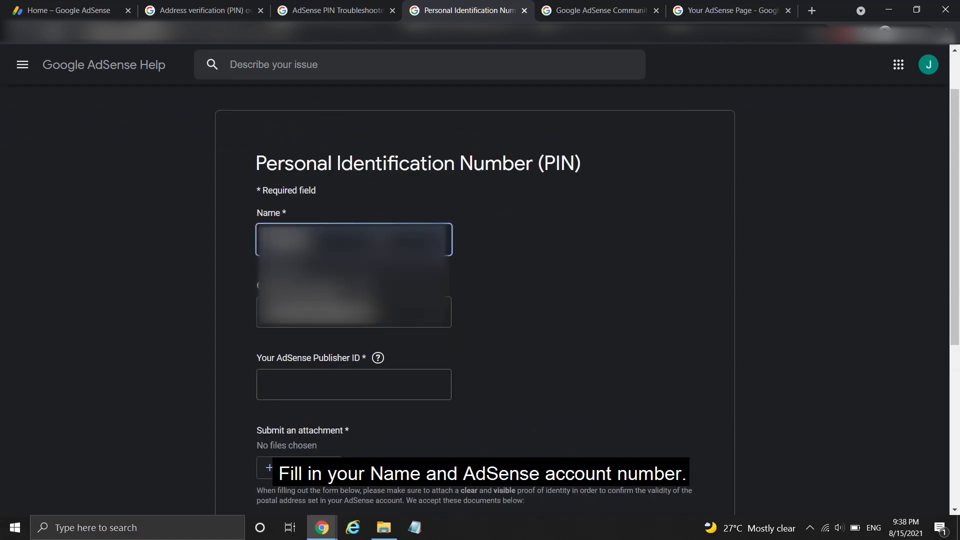
click(378, 358)
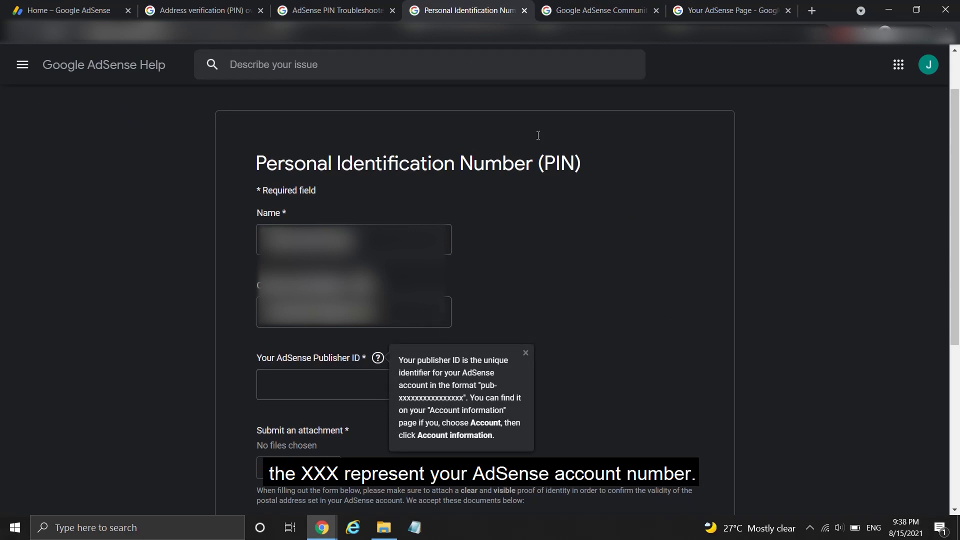
click(729, 11)
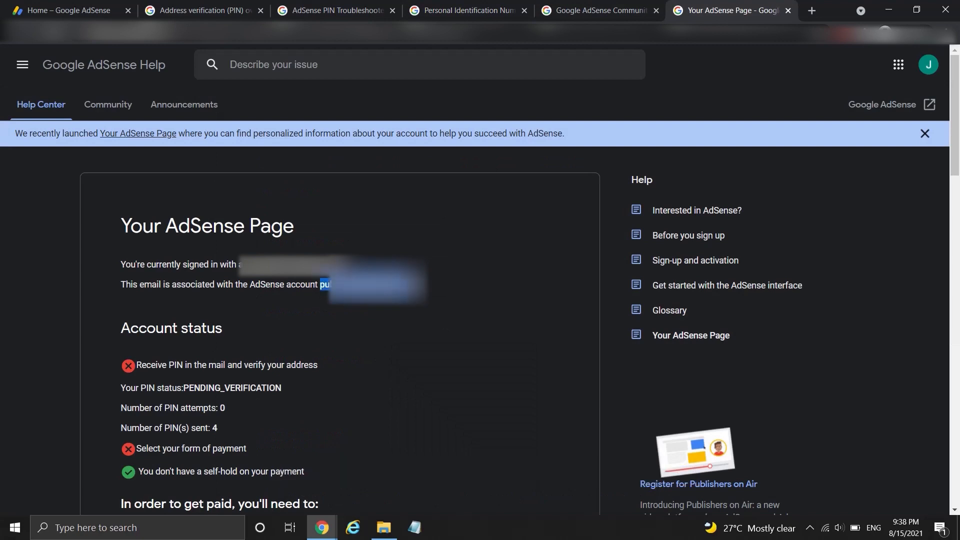
click(467, 11)
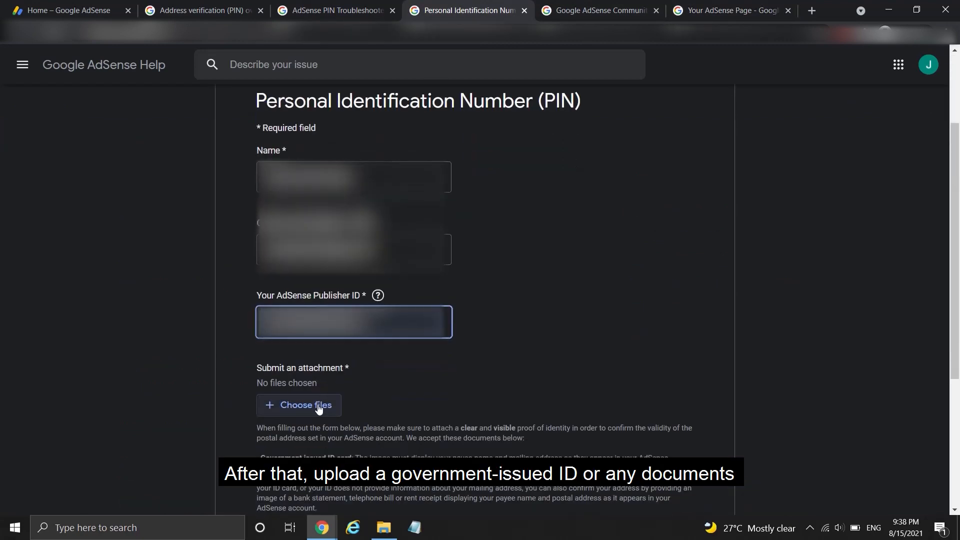
- Attach the ID photo and submit the form to AdSense Support
click(299, 405)
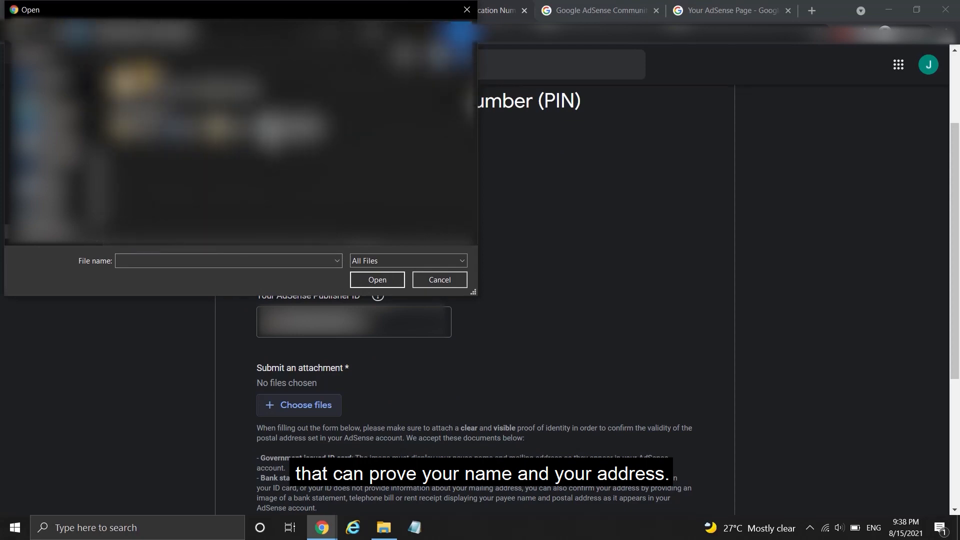
click(377, 279)
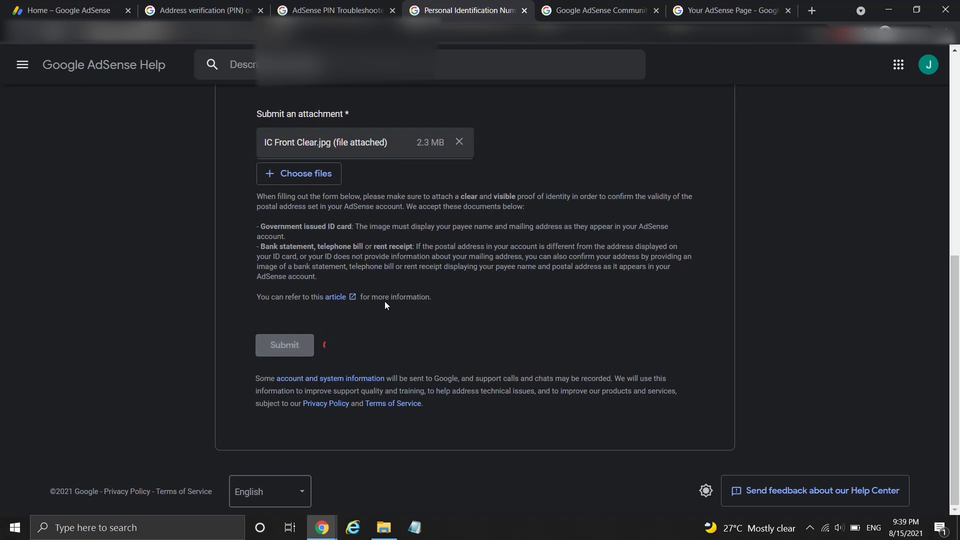
click(284, 344)
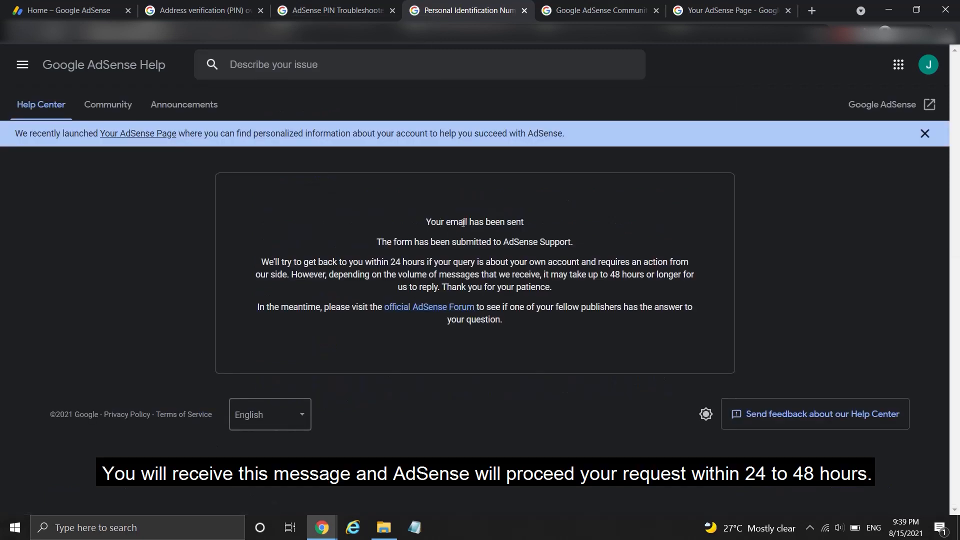
mouse_move(507, 241)
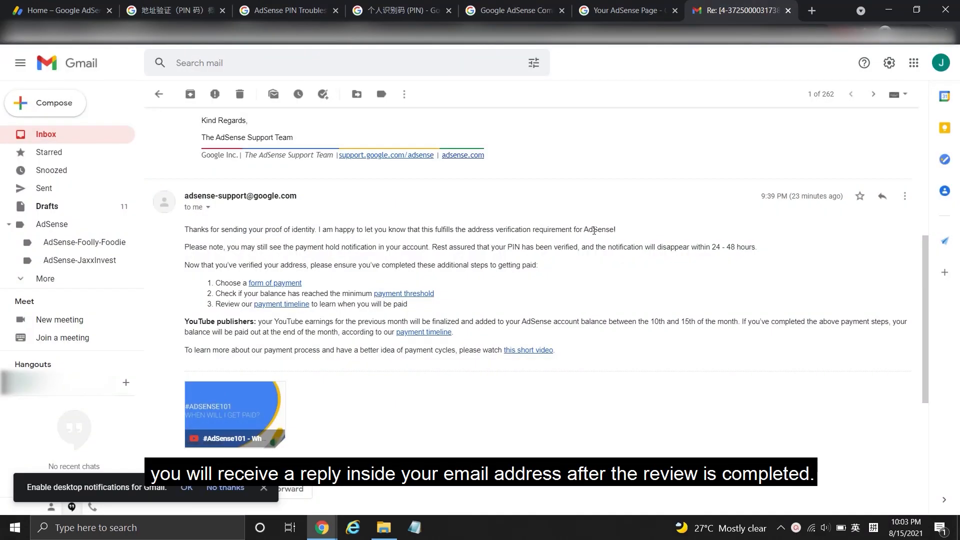
mouse_move(398, 250)
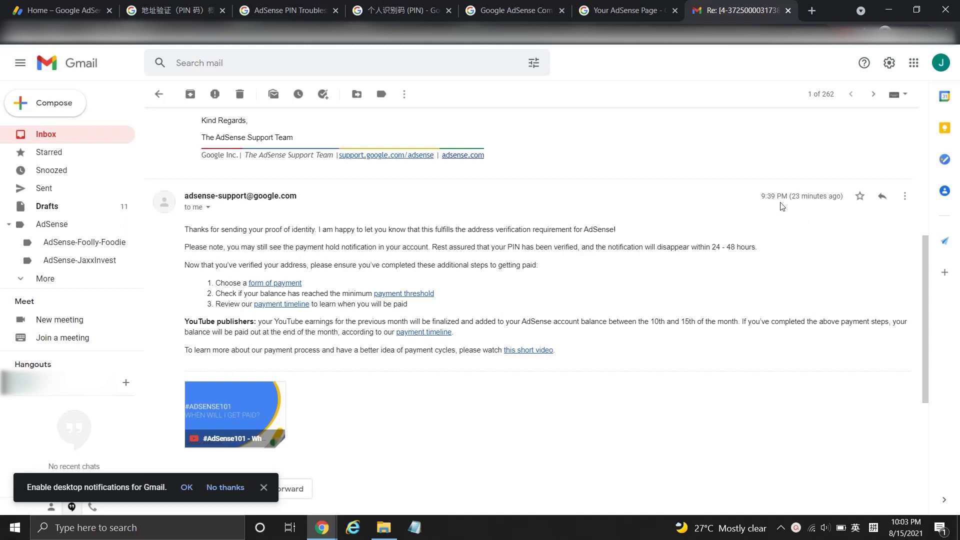
- Return to the AdSense Home tab to see the 'Verify your billing address' card marked verified
click(58, 11)
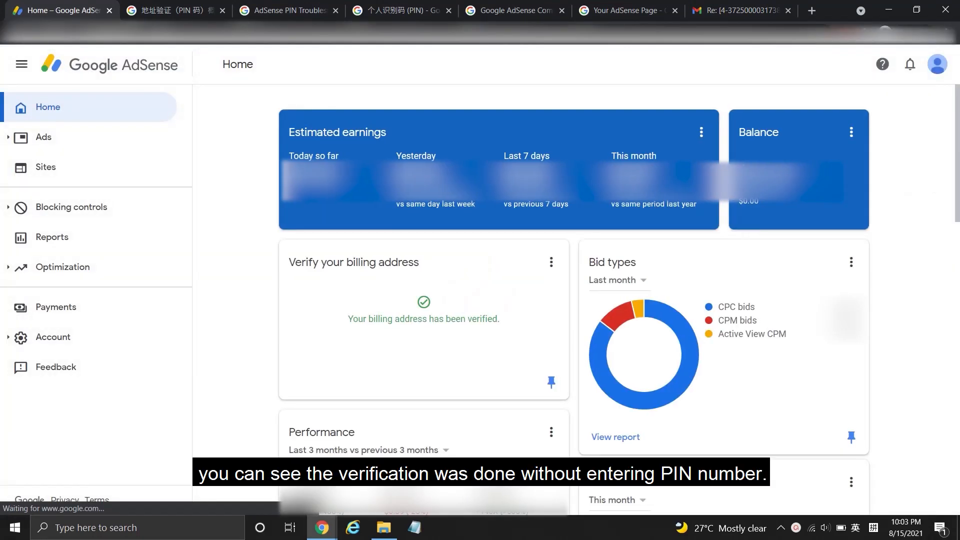
mouse_move(446, 271)
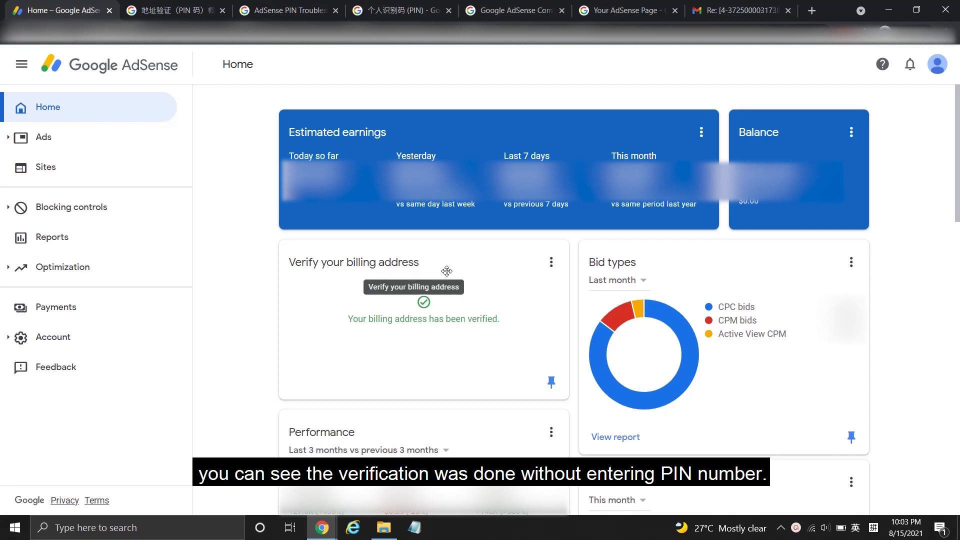
mouse_move(225, 152)
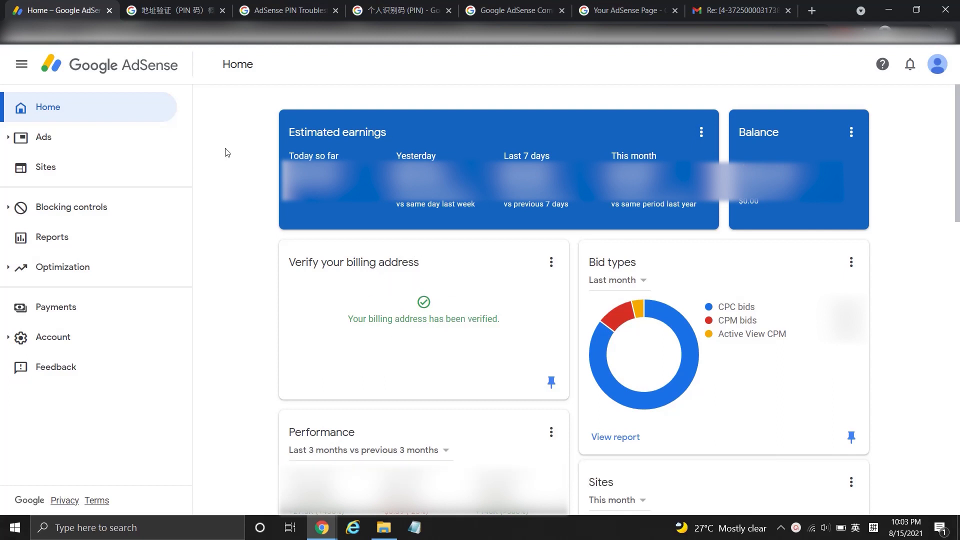